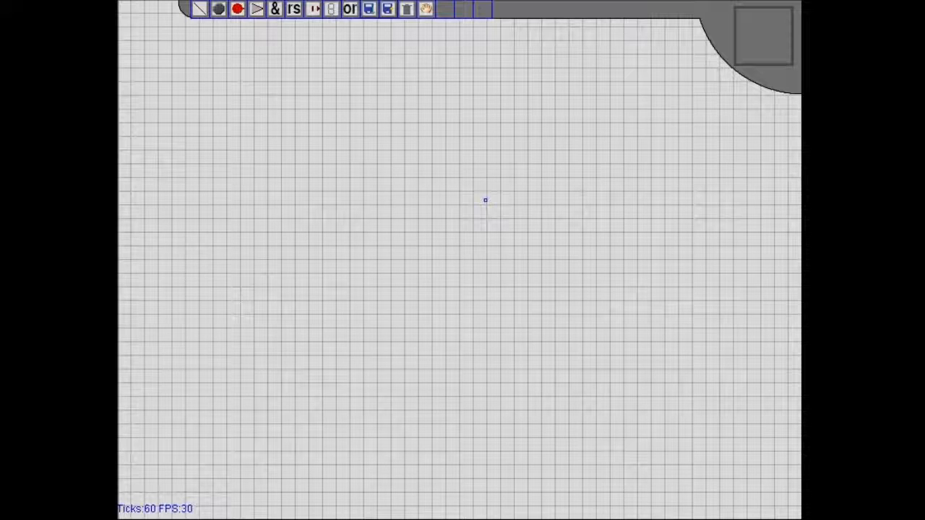
{"action": "mouse_move", "coordinate": [415, 257]}
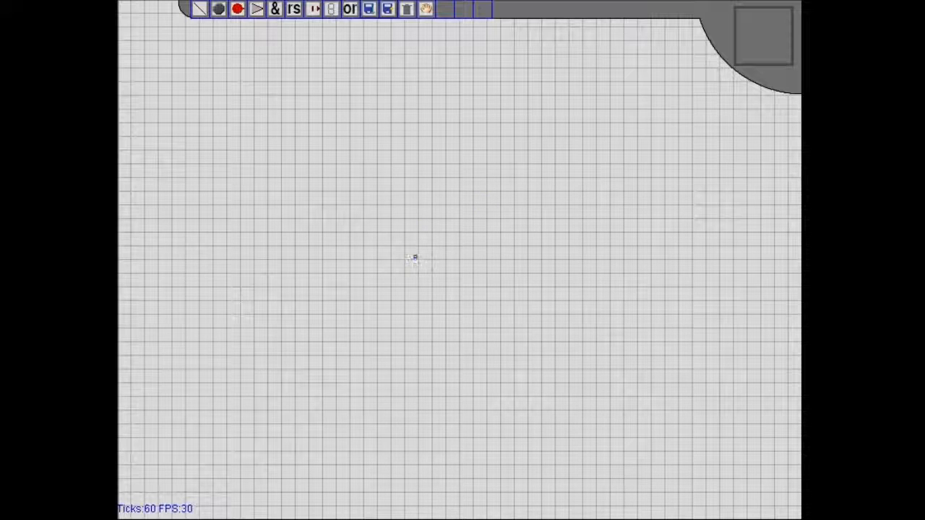
{"action": "mouse_move", "coordinate": [373, 147]}
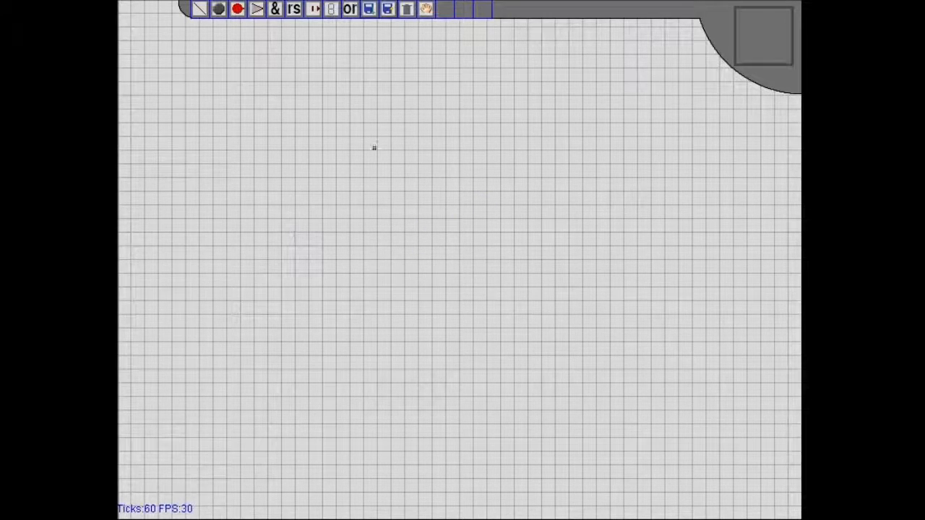
{"action": "mouse_move", "coordinate": [475, 269]}
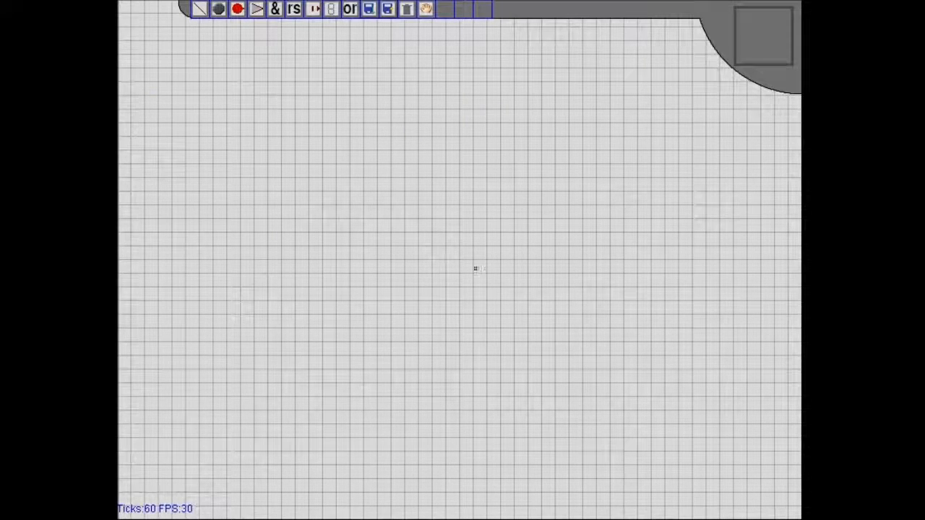
{"action": "mouse_move", "coordinate": [308, 106]}
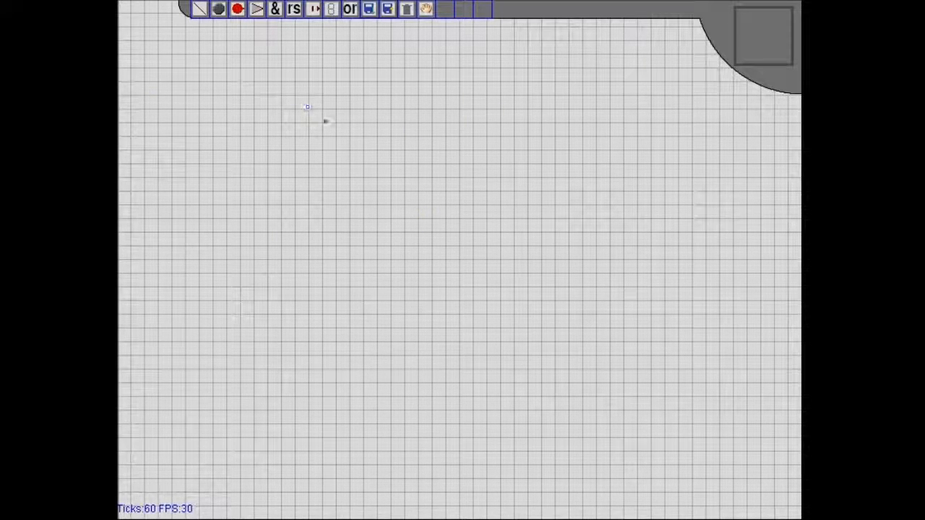
{"action": "mouse_move", "coordinate": [392, 262]}
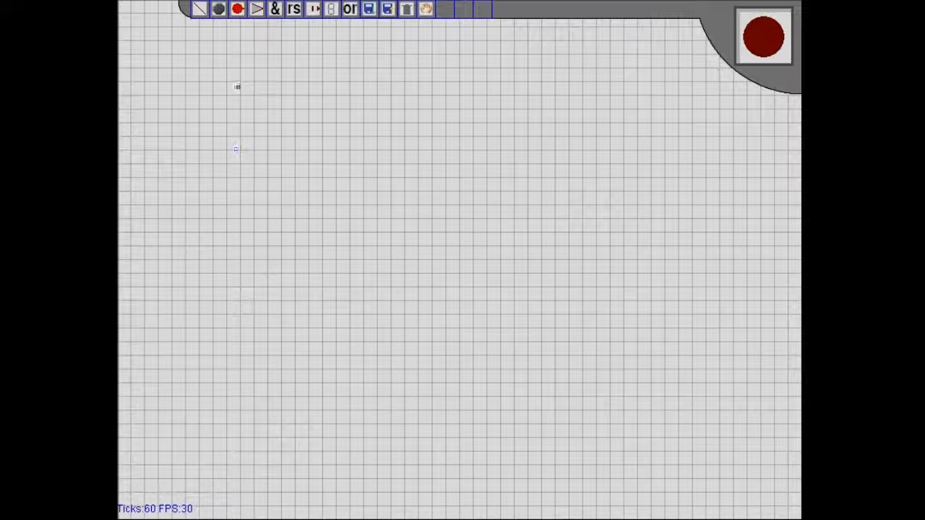
Step: Put a grey input node at the grid's top-left and a red node below it
{"action": "left_click", "coordinate": [204, 132]}
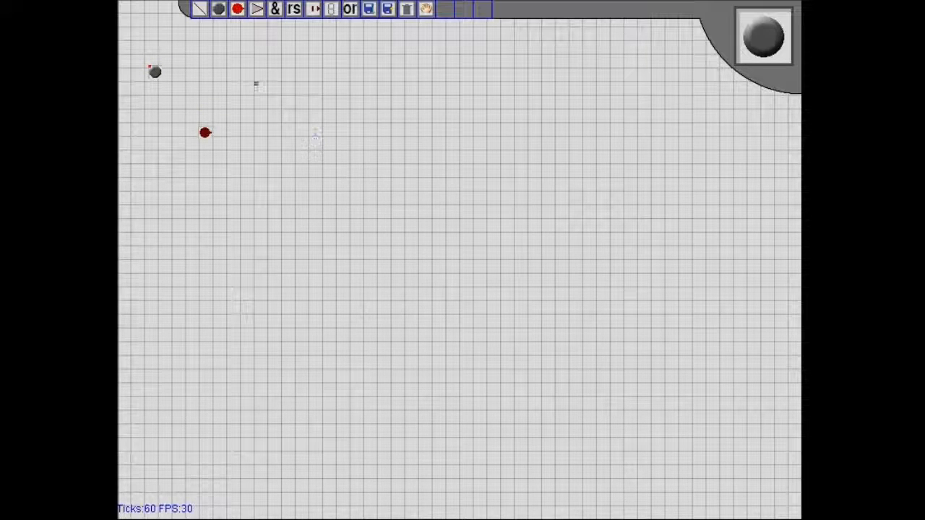
{"action": "left_click", "coordinate": [237, 9]}
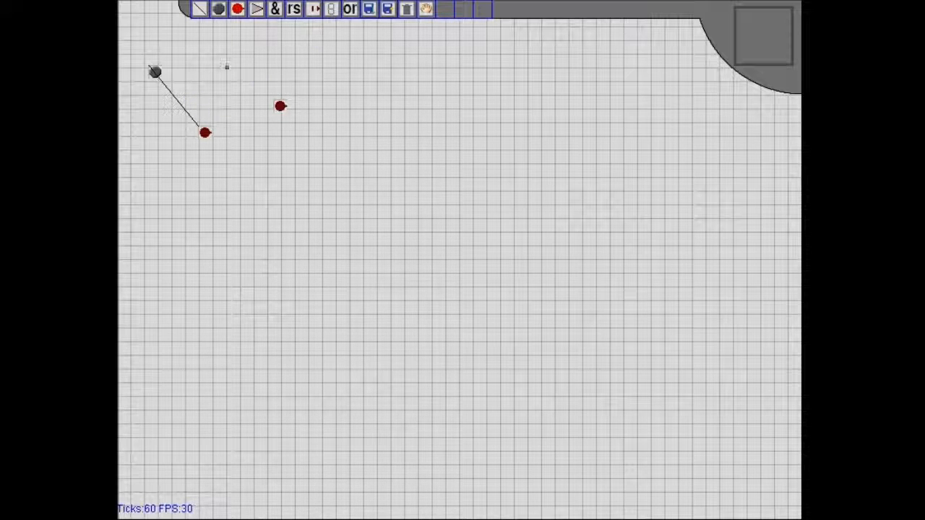
Step: Wire the grey input node to the red node and add a second red node
{"action": "left_click", "coordinate": [155, 71]}
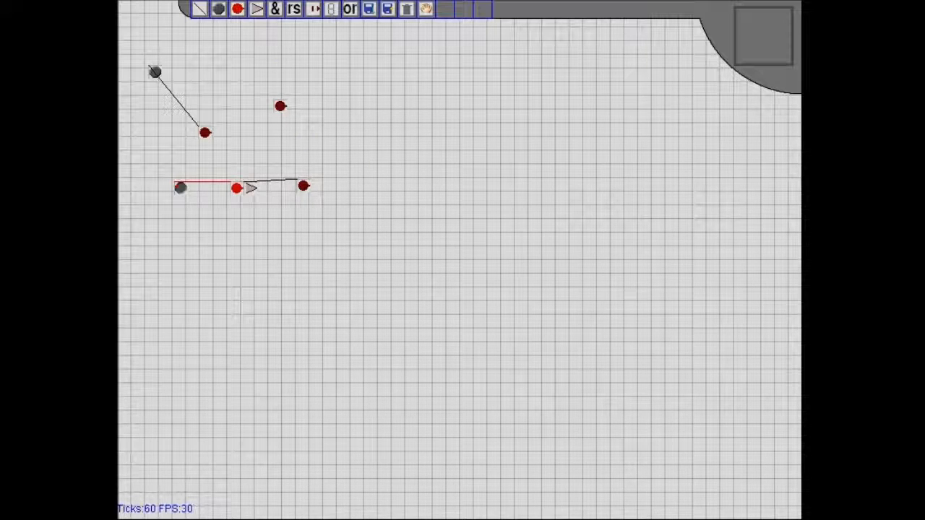
{"action": "left_click", "coordinate": [238, 248]}
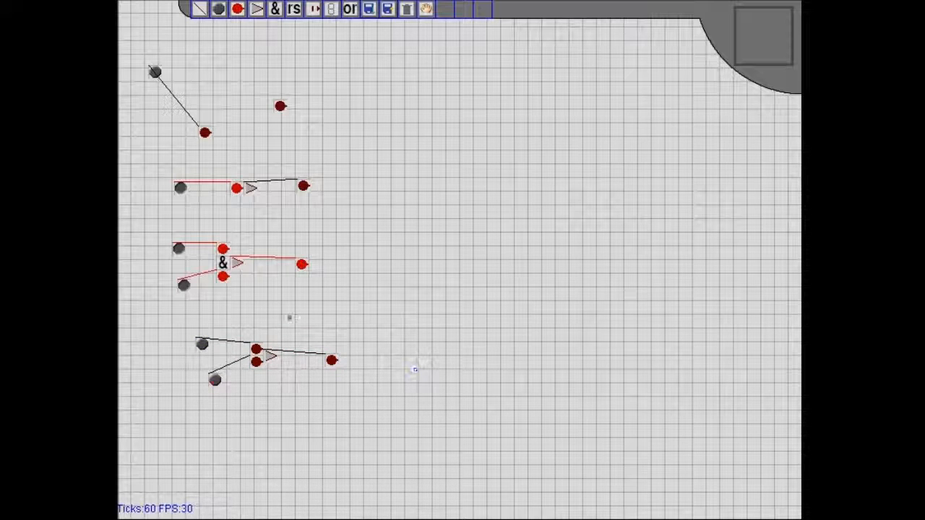
{"action": "mouse_move", "coordinate": [314, 33]}
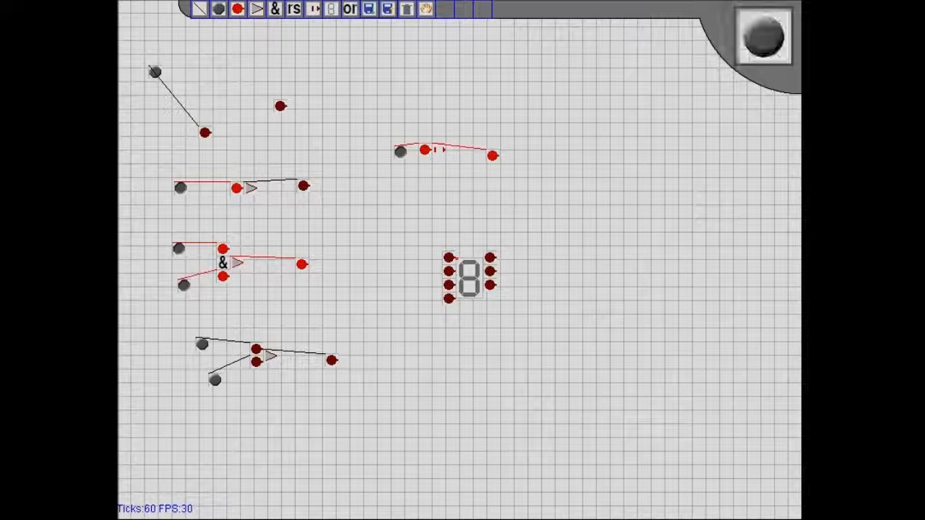
{"action": "left_click", "coordinate": [405, 273]}
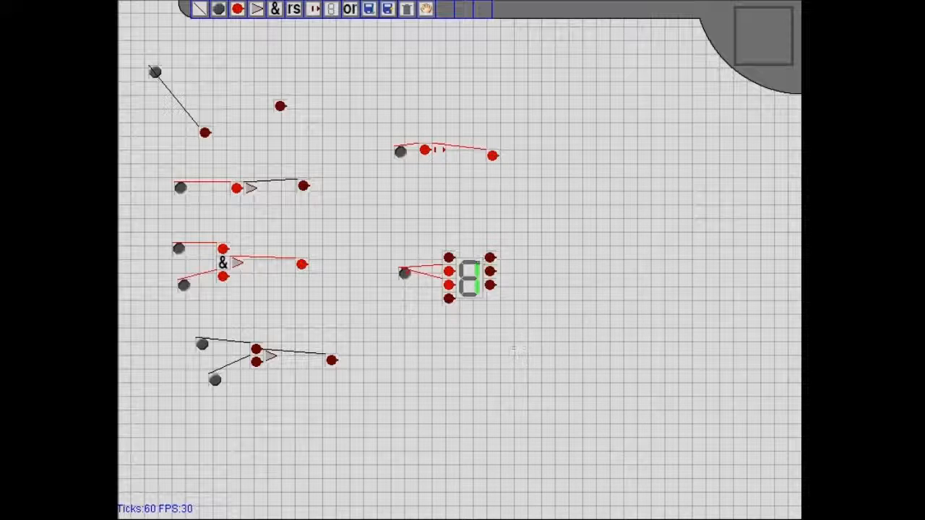
{"action": "mouse_move", "coordinate": [571, 63]}
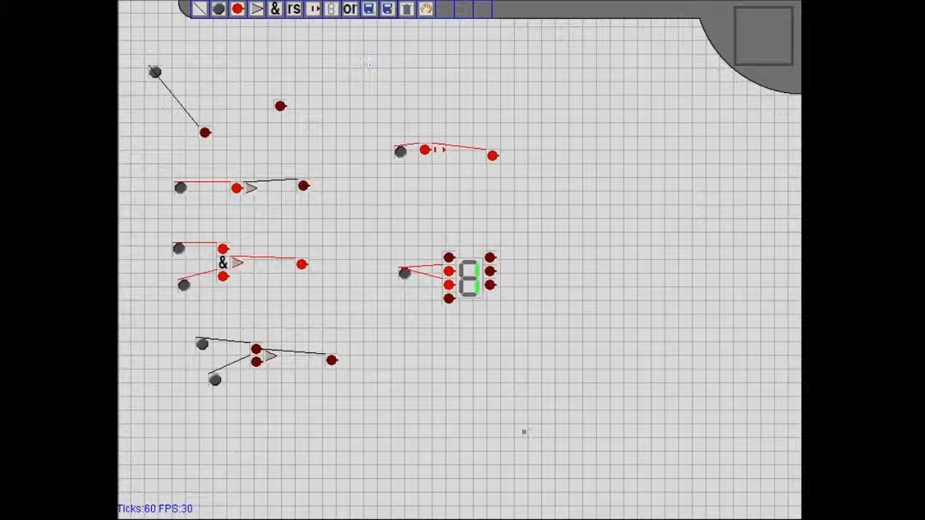
{"action": "left_click", "coordinate": [350, 9]}
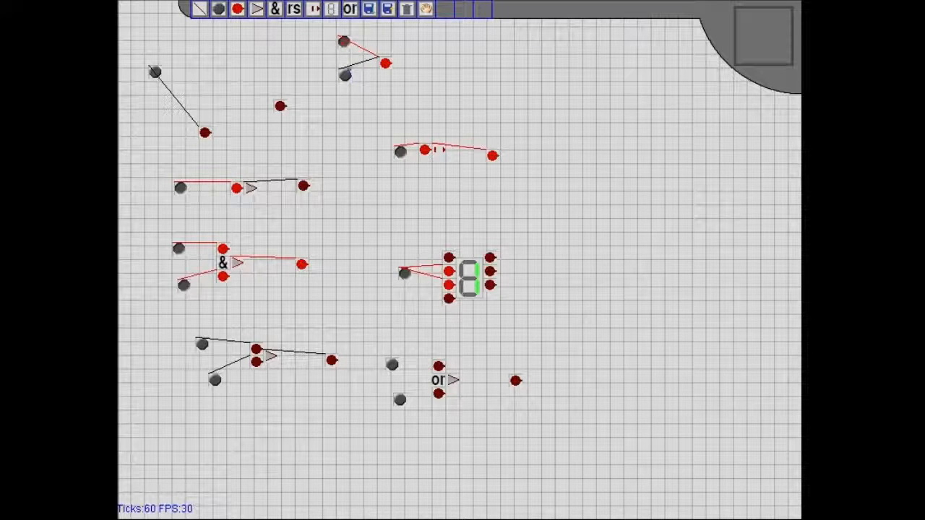
Step: Add OR gate parts below the display: two switches, the gate, and an output
{"action": "left_click", "coordinate": [343, 41]}
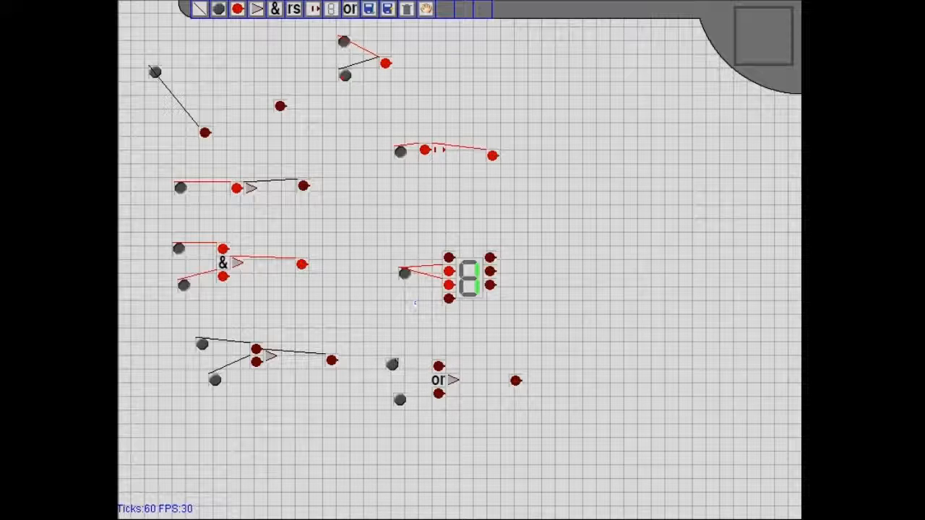
{"action": "mouse_move", "coordinate": [343, 274]}
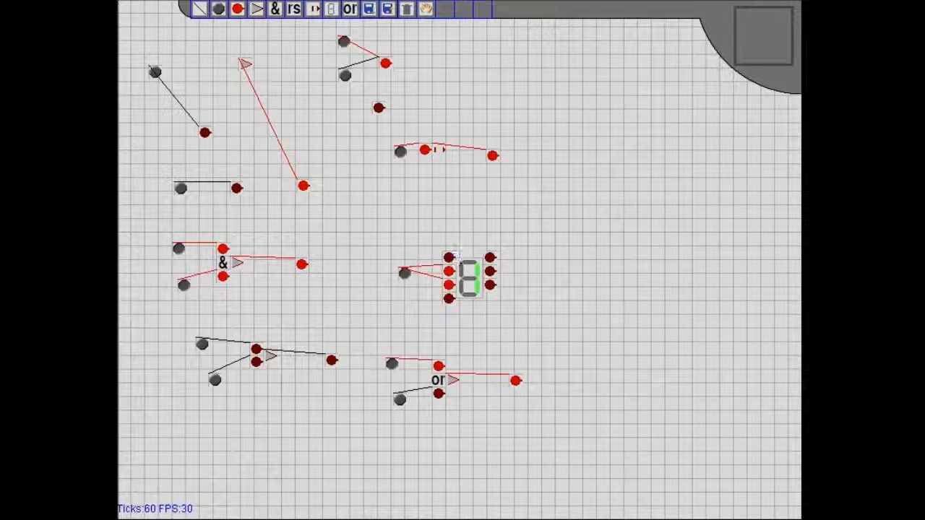
Step: Drag the upper-left gate up and to the right
{"action": "left_click_drag", "start_coordinate": [469, 278], "coordinate": [587, 121]}
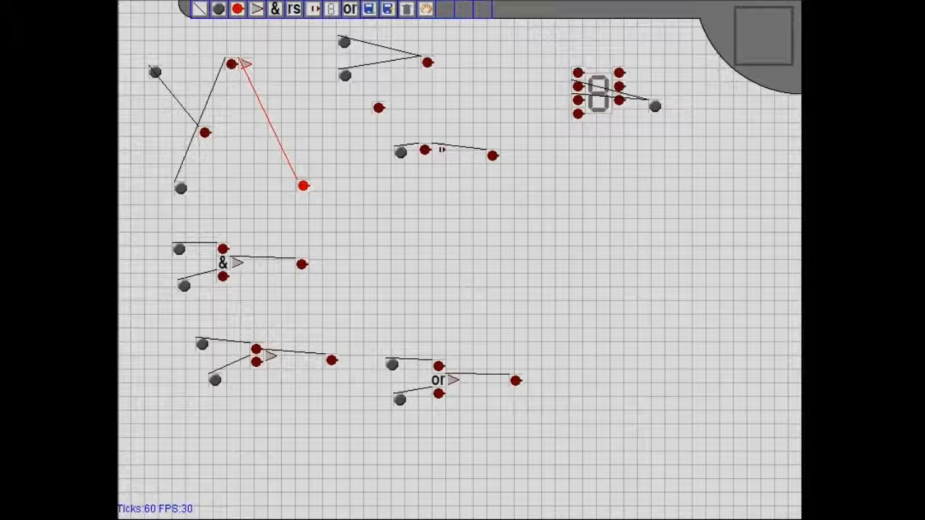
Step: Bring the seven-segment display and its pins to mid-grid, then shift it right
{"action": "left_click_drag", "start_coordinate": [598, 98], "coordinate": [548, 295]}
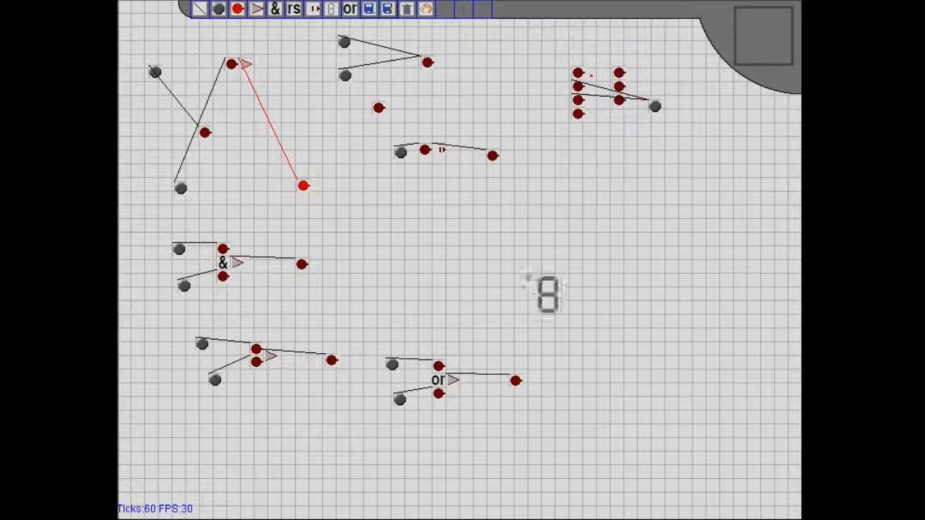
{"action": "left_click_drag", "start_coordinate": [553, 296], "coordinate": [423, 253]}
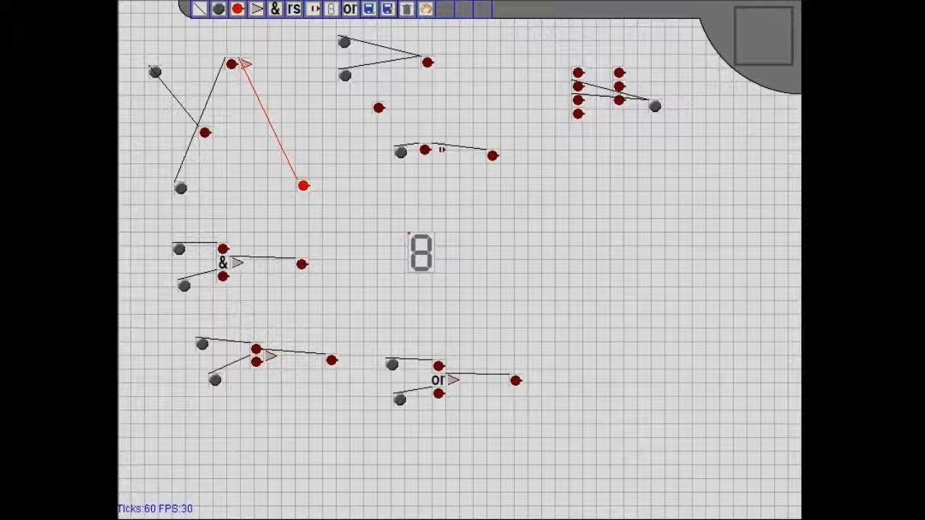
{"action": "left_click_drag", "start_coordinate": [600, 94], "coordinate": [420, 253]}
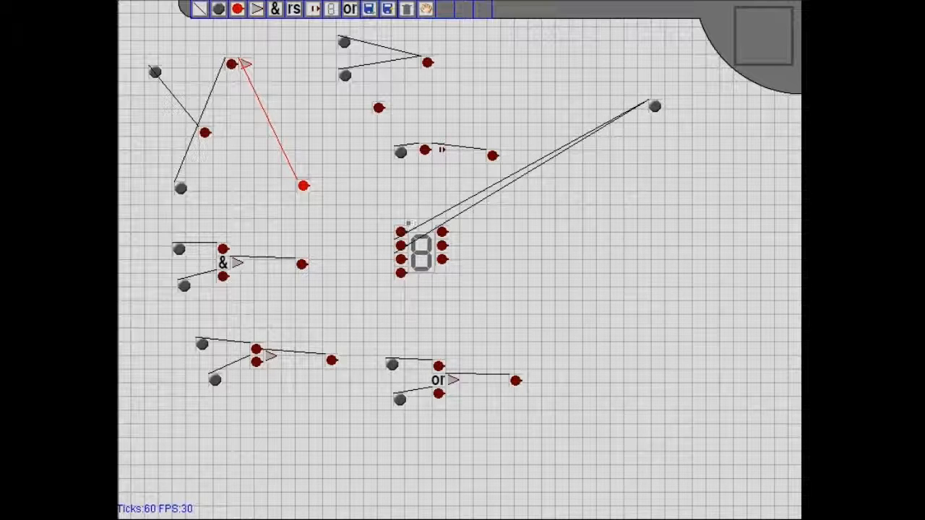
{"action": "left_click_drag", "start_coordinate": [422, 253], "coordinate": [618, 264]}
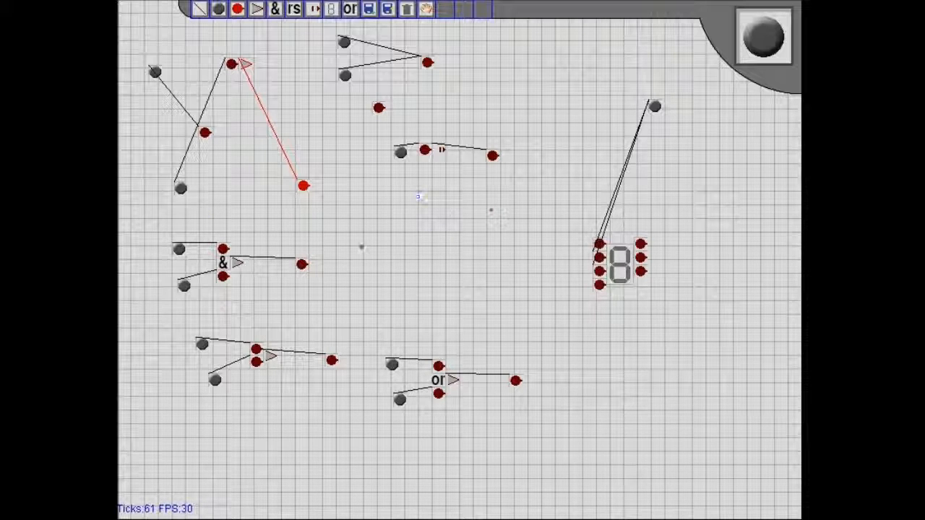
{"action": "mouse_move", "coordinate": [388, 195]}
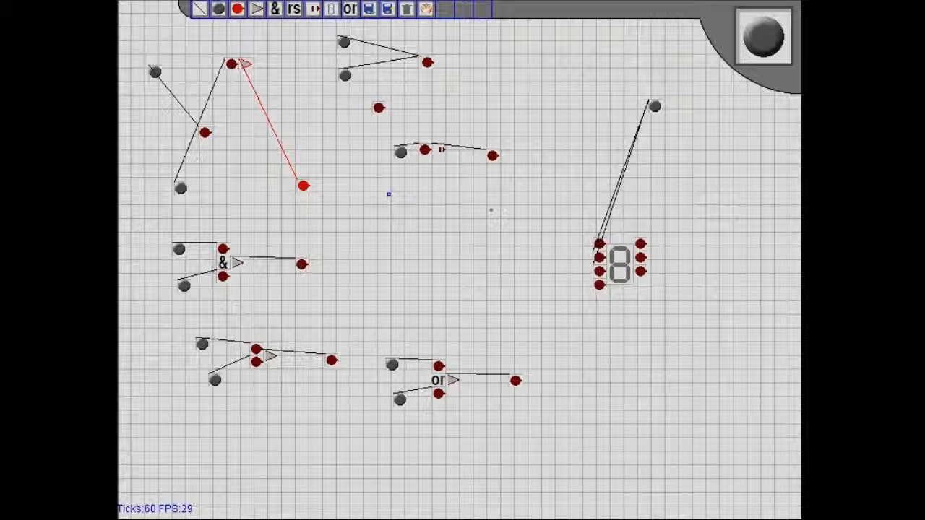